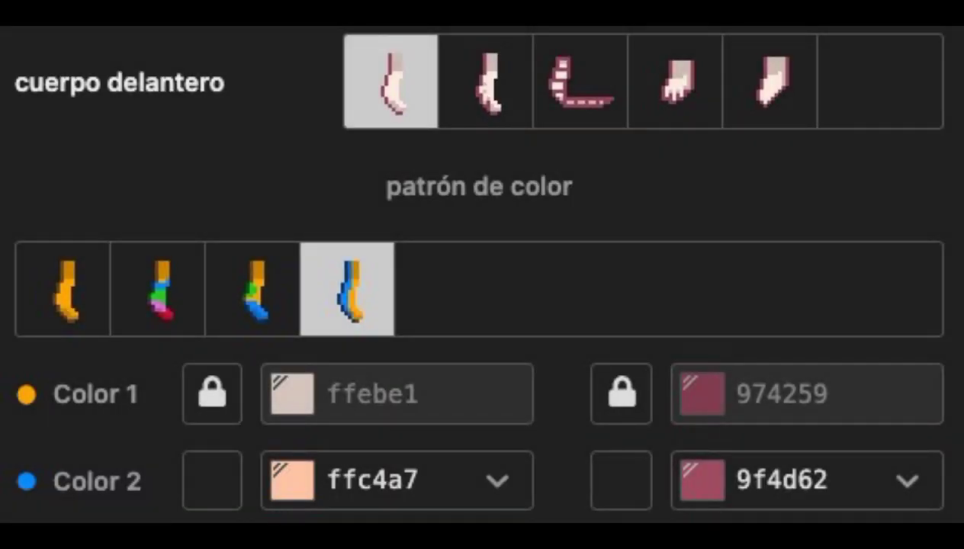
Scroll through the body section to set pale pink front legs and matching front hooves
scroll("down", 3)
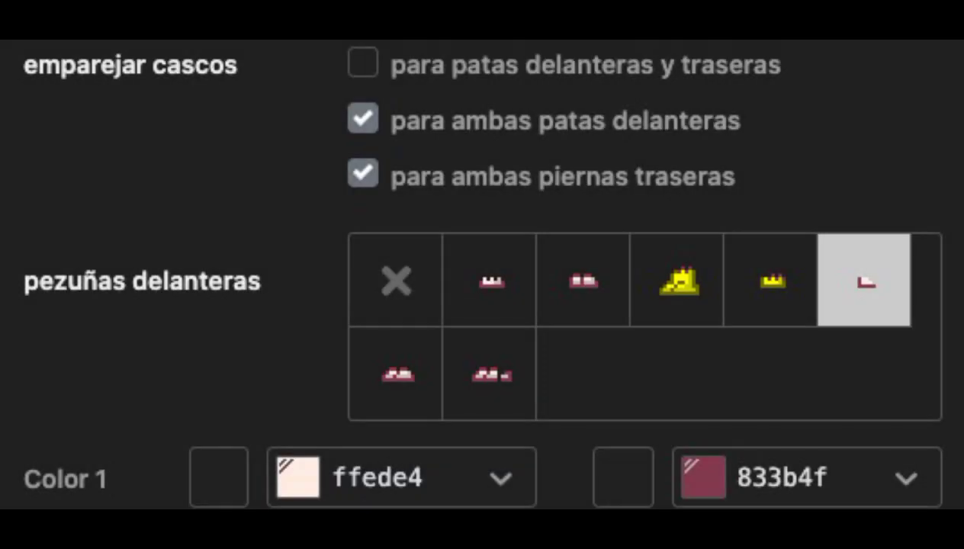
Scroll to the eyes section and set iris colour 8baf69 with whites fff0ed
scroll("down", 3)
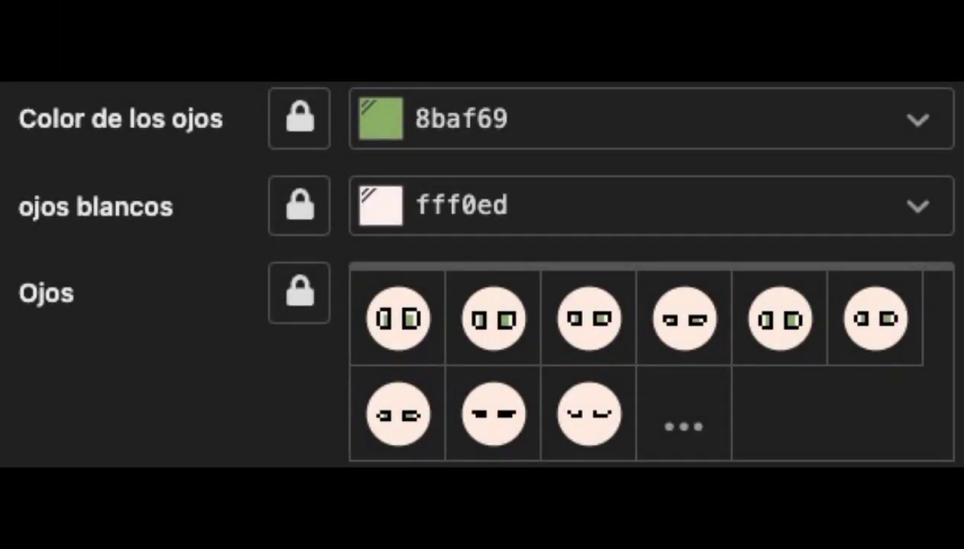
Scroll to the mane section for an orange mane with da6521 and ee9253 colours
scroll("down", 3)
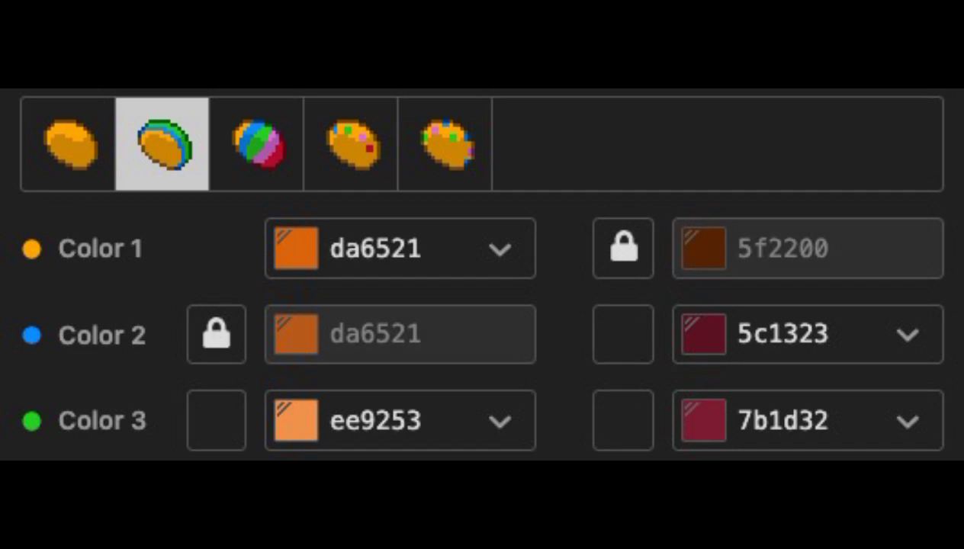
Pick the first wing shape with the last multi-colour bordered pattern in dark blue
left_click(257, 143)
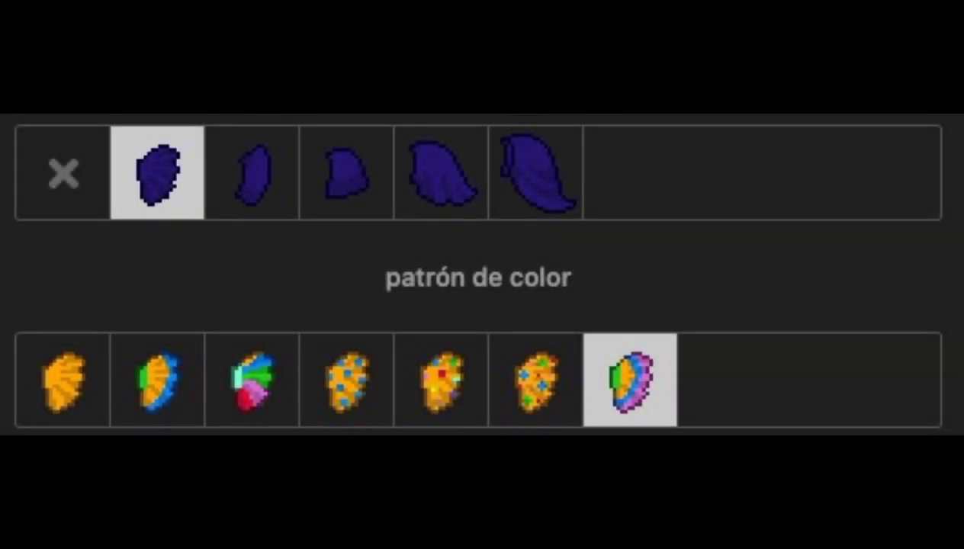
Colour the wings pink and purple, then choose the third accessory in magenta 9f2c71
left_click(627, 381)
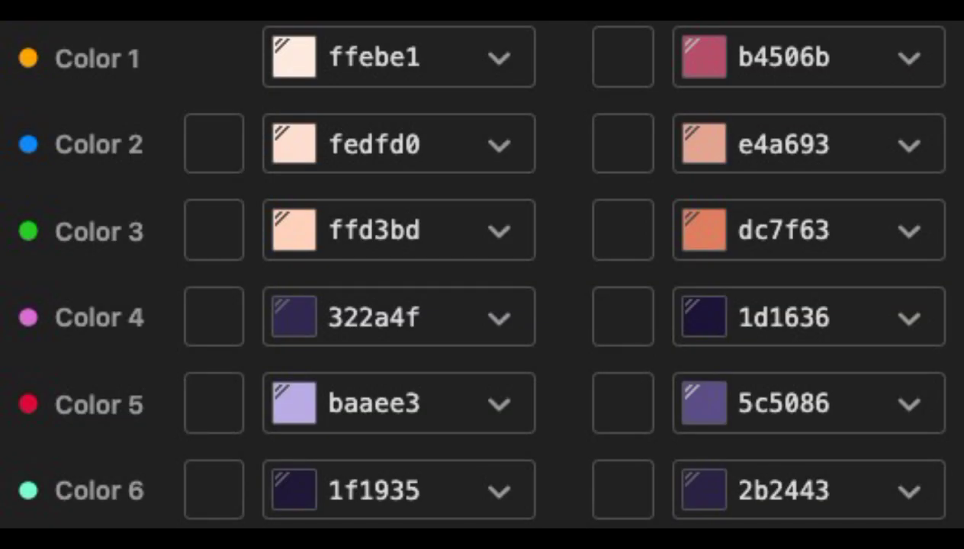
left_click(350, 99)
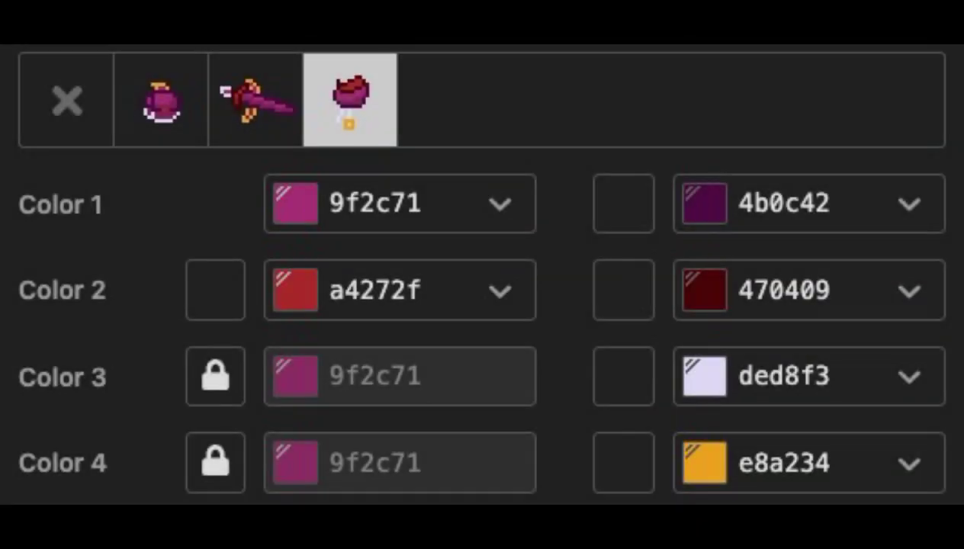